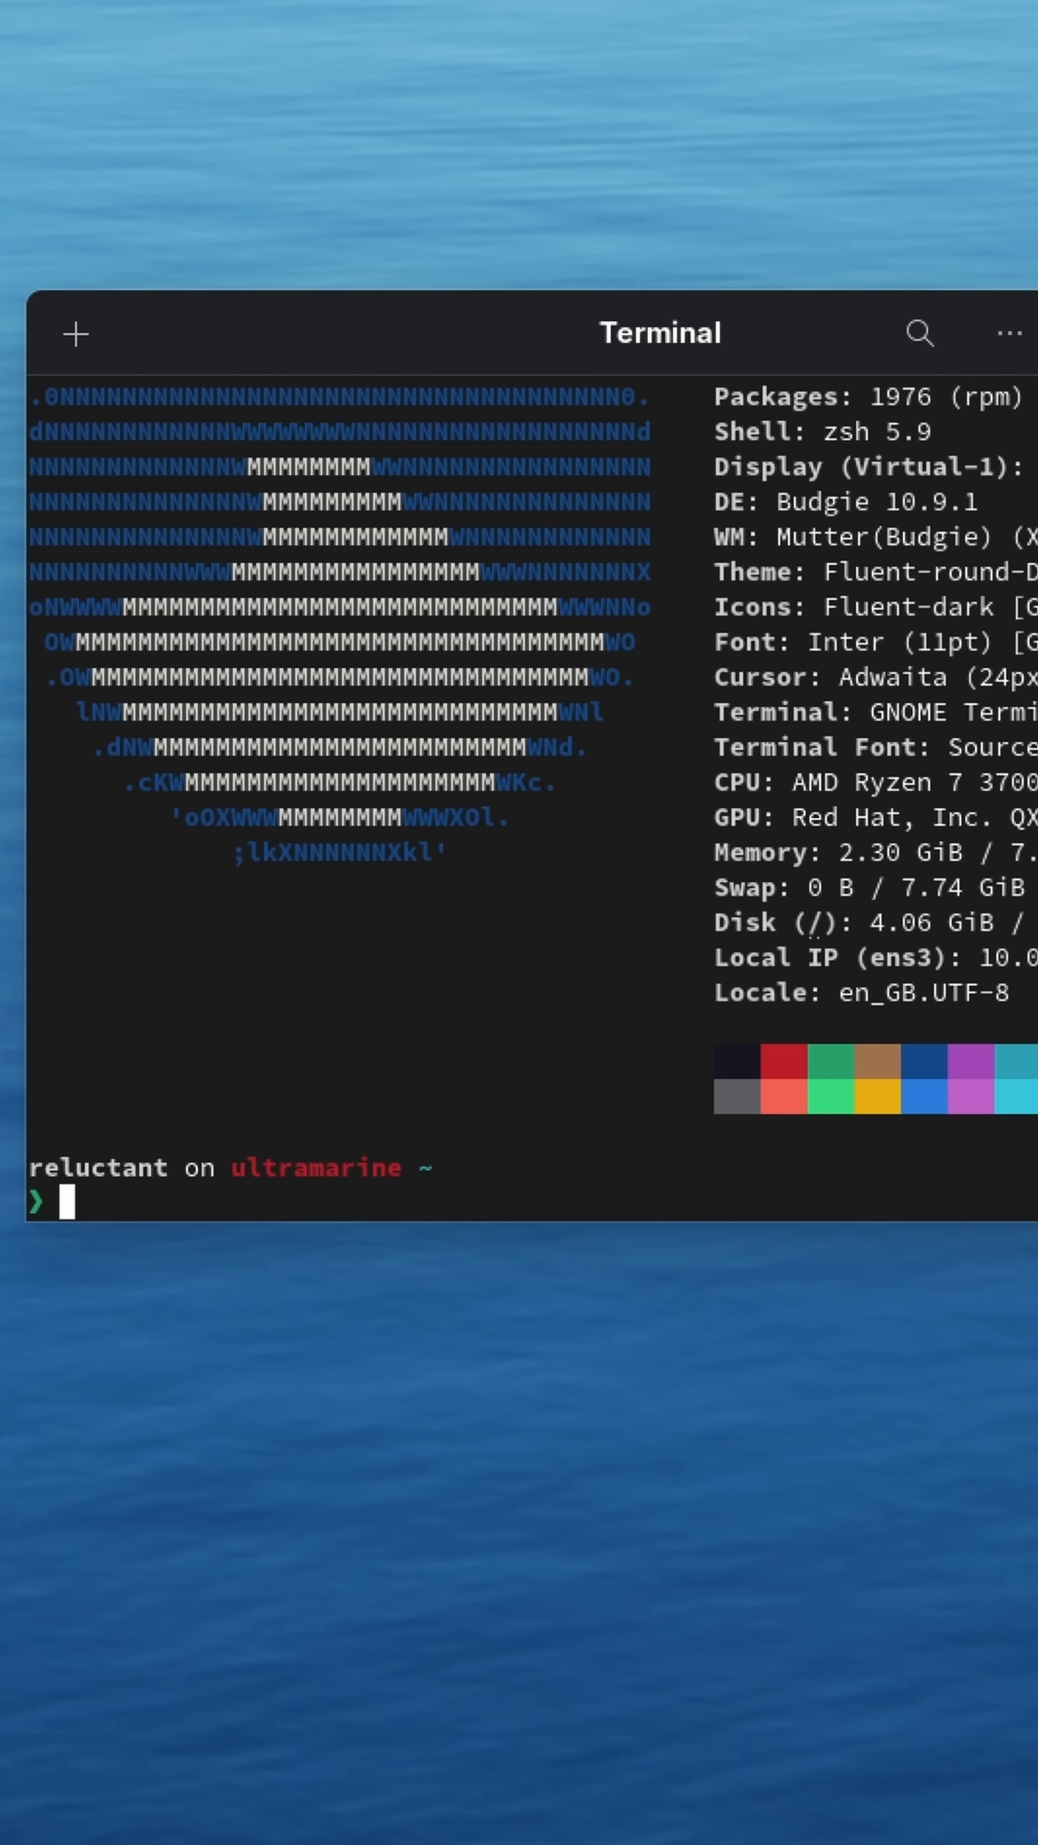
pyautogui.write('fastfetch')
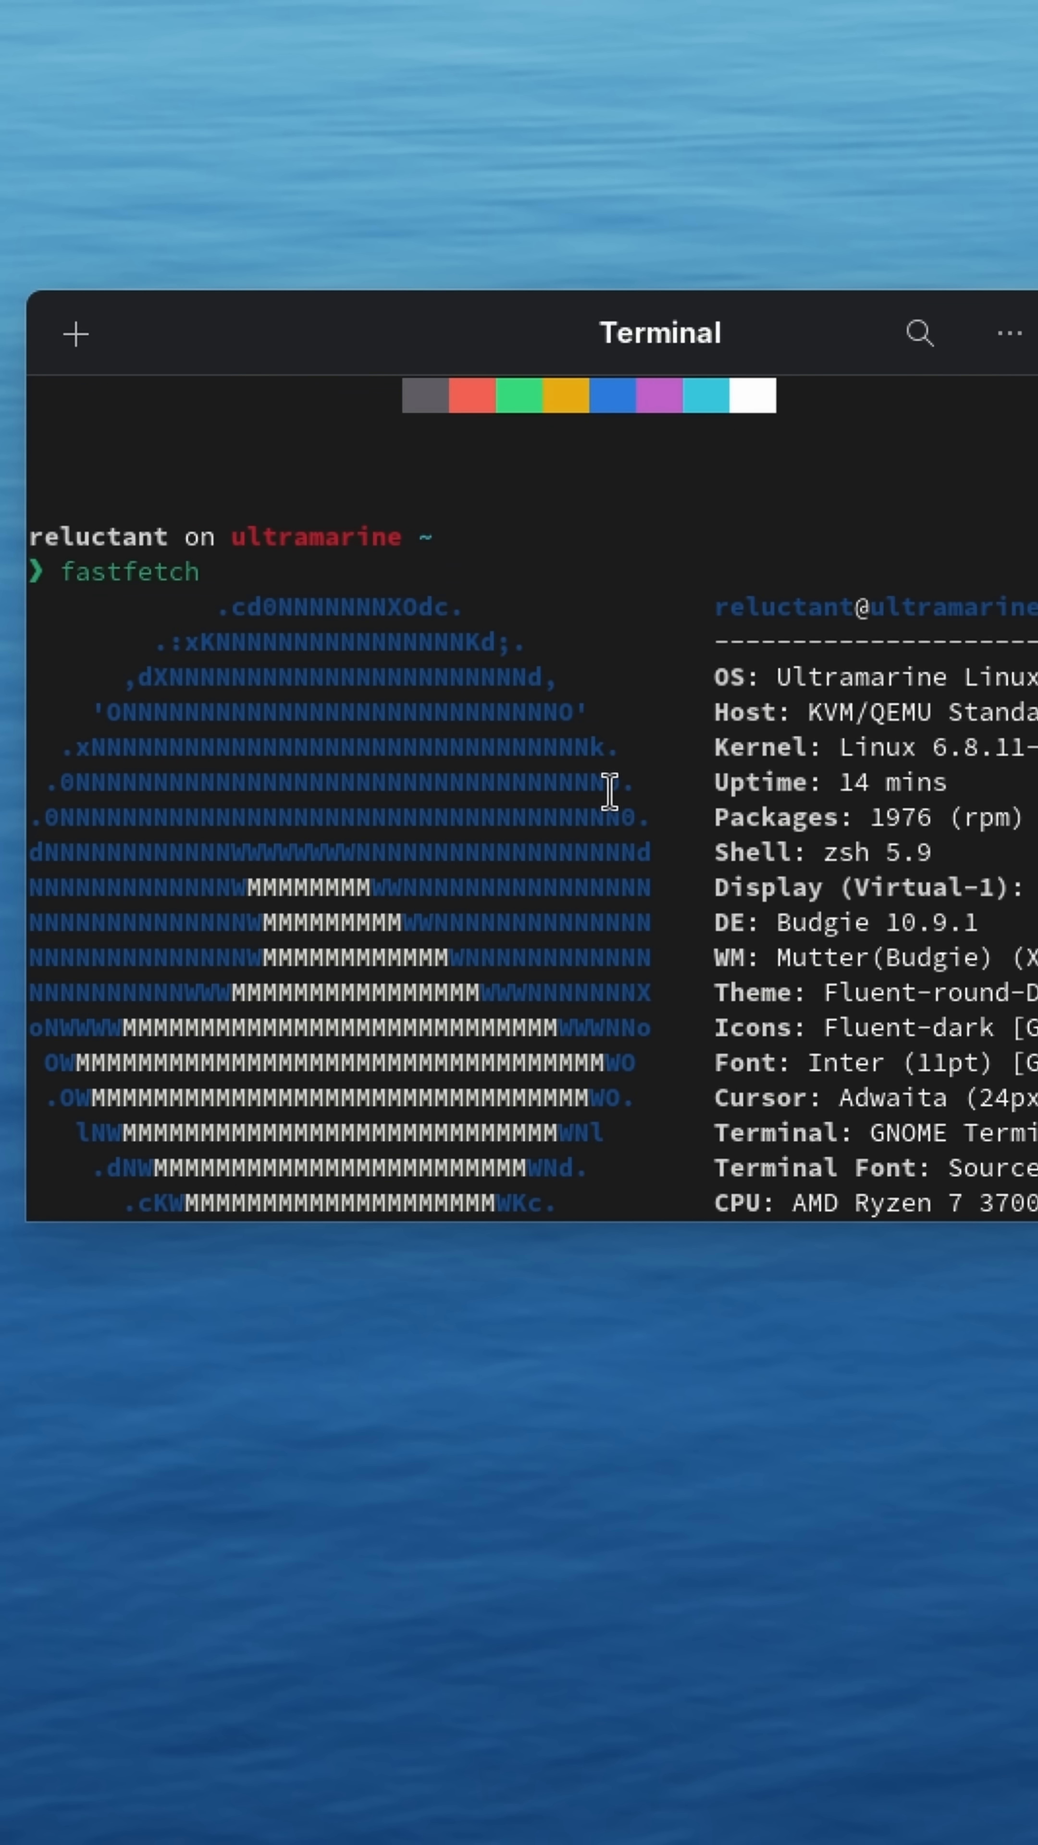